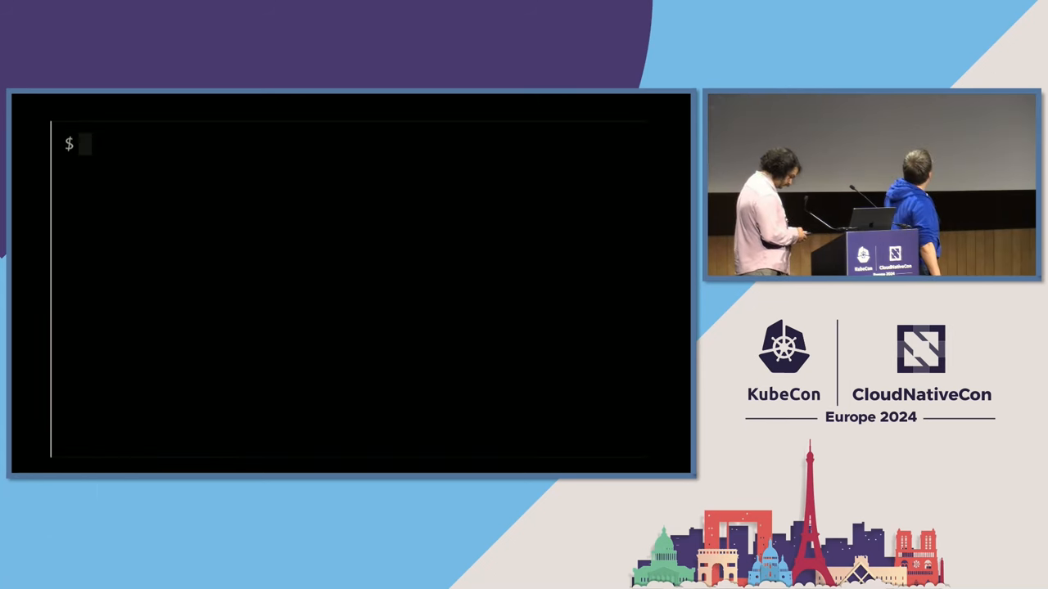
- Print deployment.yaml, showing the mxe-api container, port 8443 and the cert-token-signing secret volume
text(cat deployment.yaml)
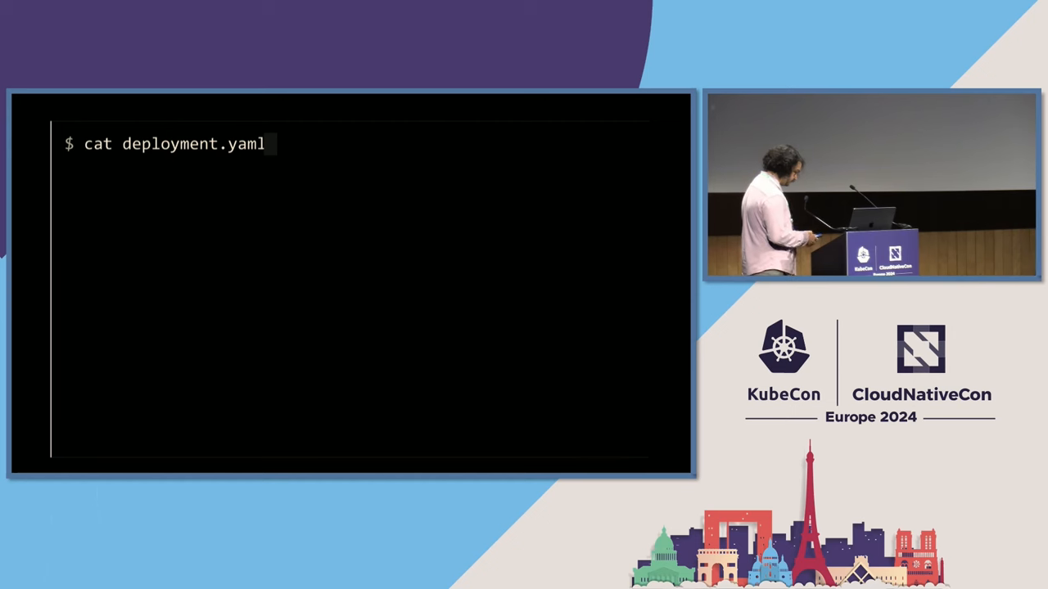
key(Enter)
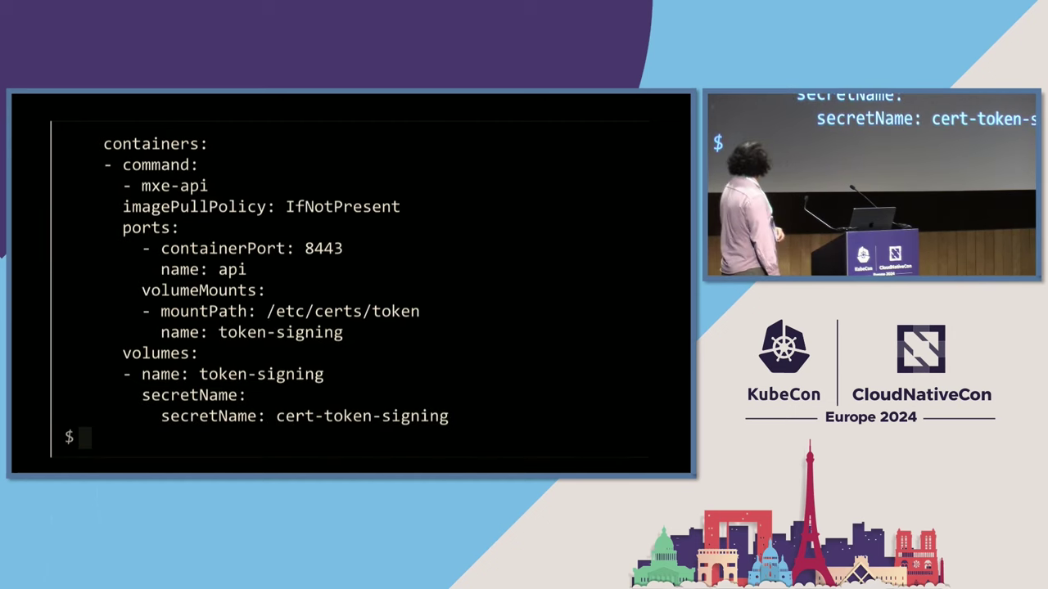
text(kubectl create -f deployment.yaml)
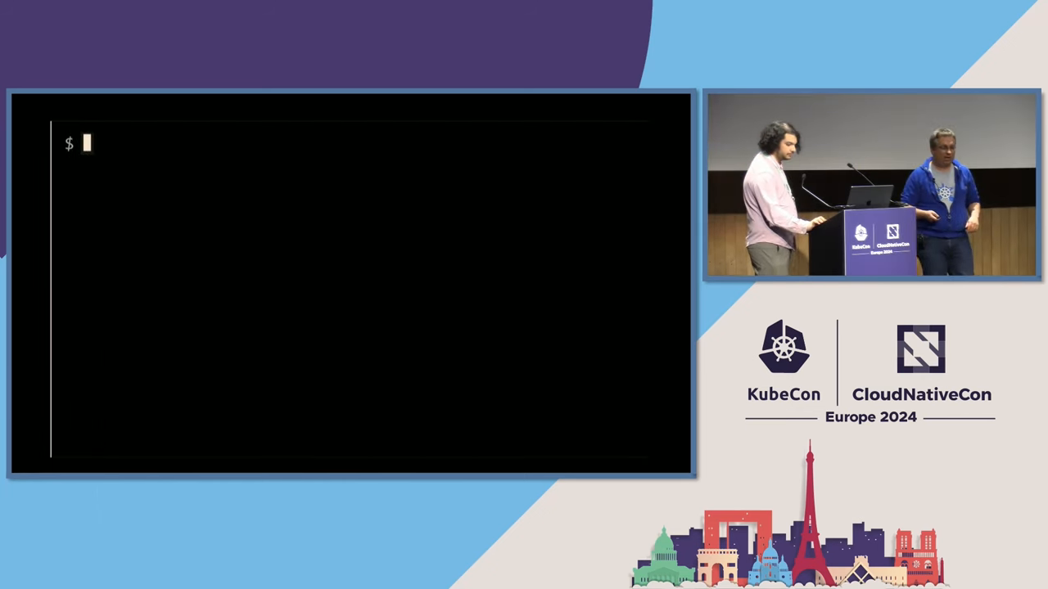
text(curl -XGET -H "Accept: application/json" 'https://127.0.0.1:60543/openapi/v3/apis/apps/v1' | jq)
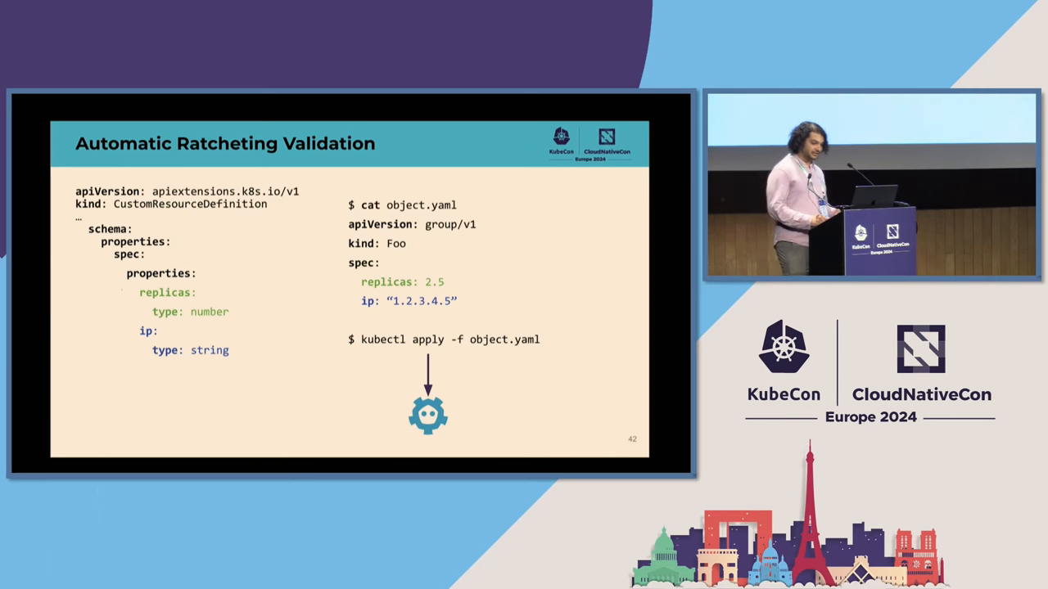
- Advance three slides to the CRD Validation Ratcheting Enhancement #4008 goals and 1.26–1.30 timeline
key(Right)
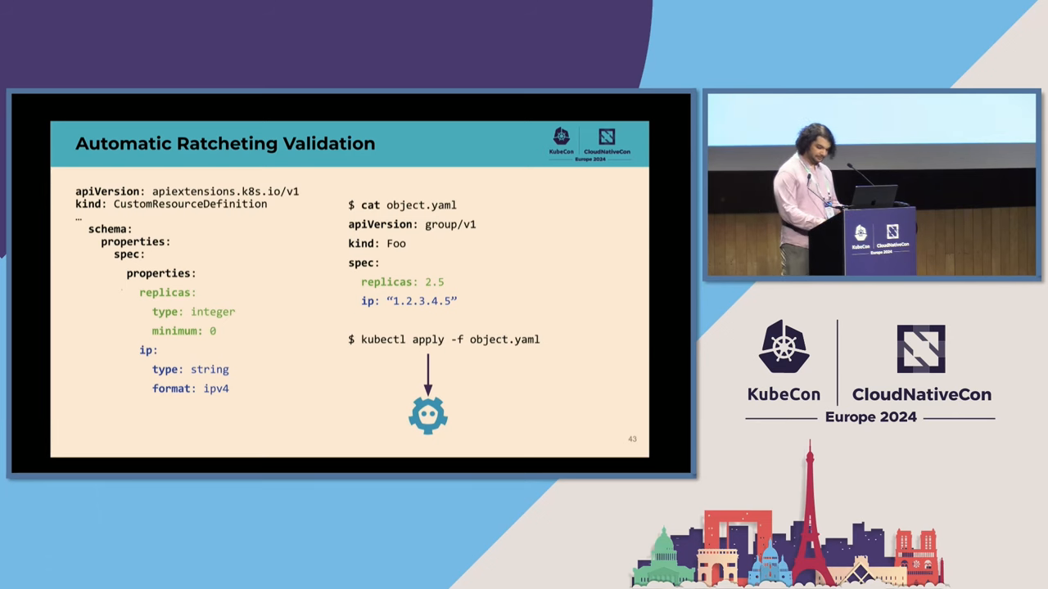
key(Right)
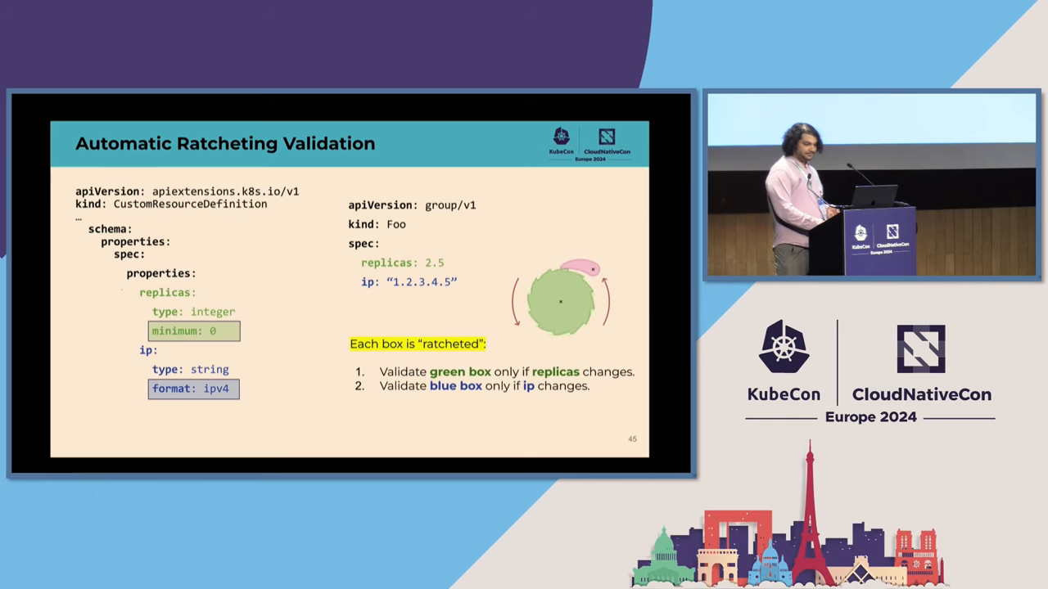
key(Right)
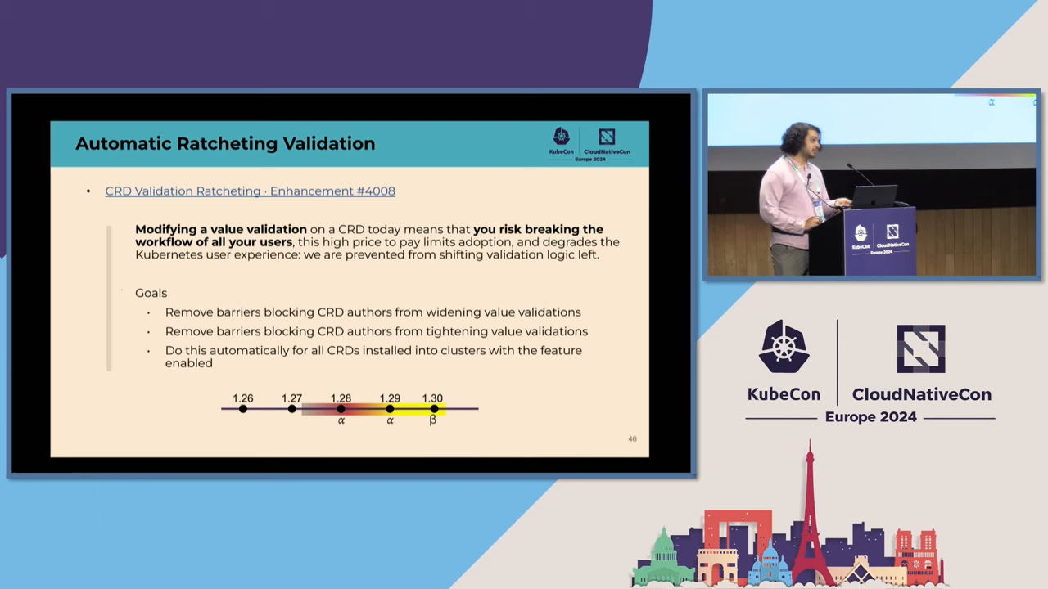